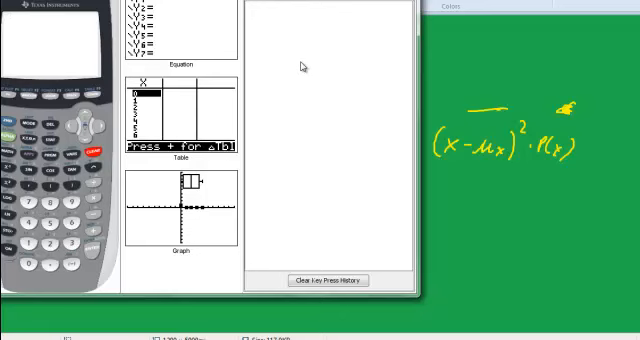
mouse_move(272, 68)
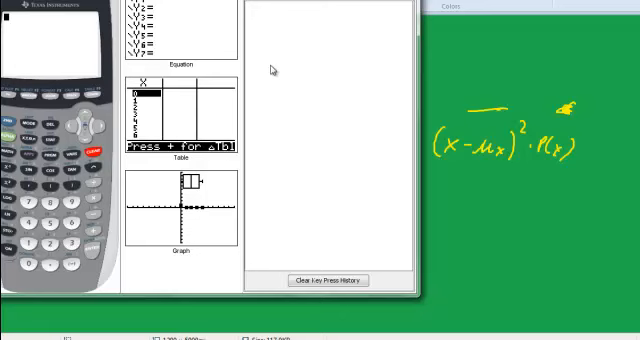
mouse_move(184, 52)
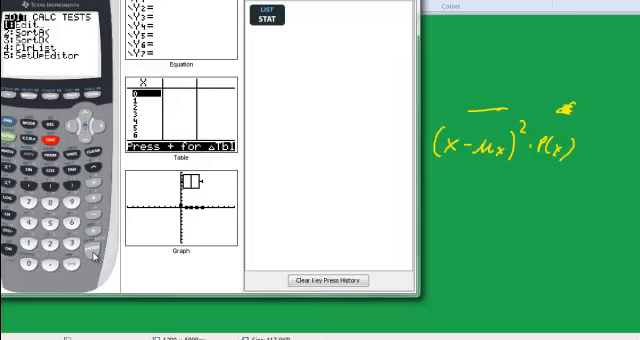
- Empty the old list contents in the list editor and dismiss the INVALID DIM error
click(96, 252)
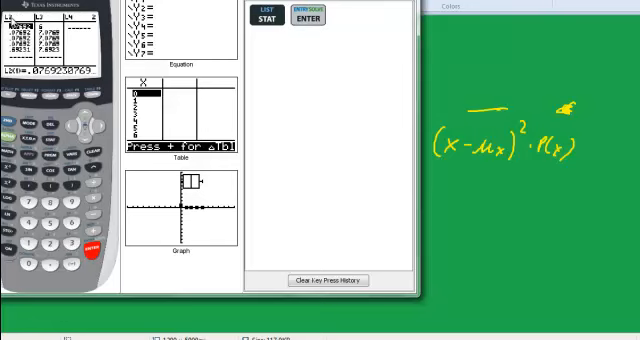
mouse_move(86, 98)
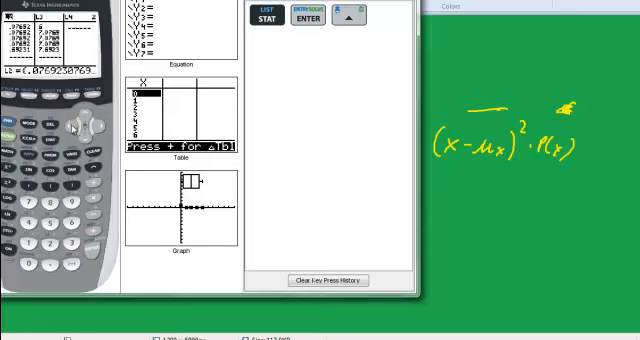
click(72, 128)
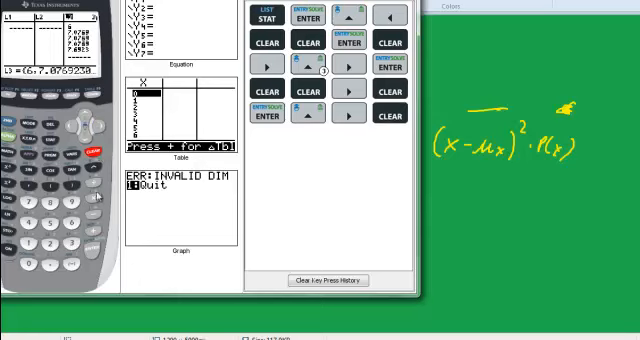
click(90, 250)
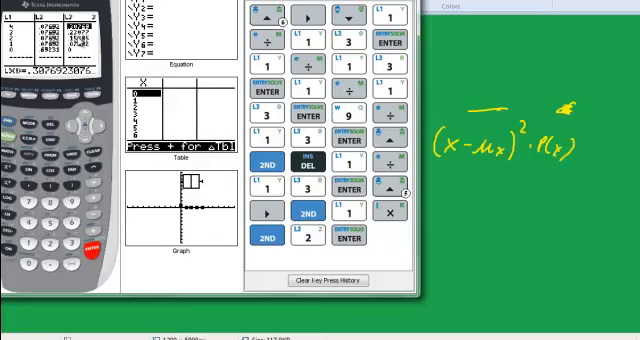
mouse_move(20, 100)
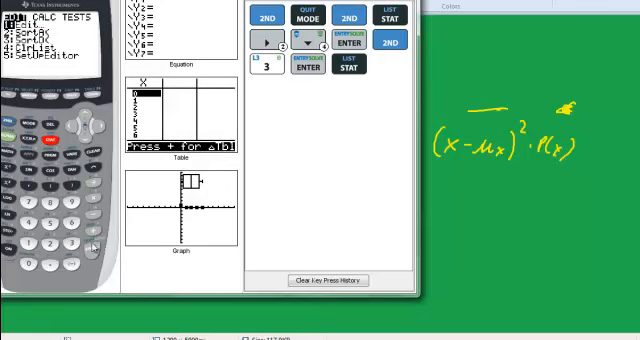
- Define L4 in the list editor as (L1−mean)^2*L2, the weighted squared deviations
click(96, 250)
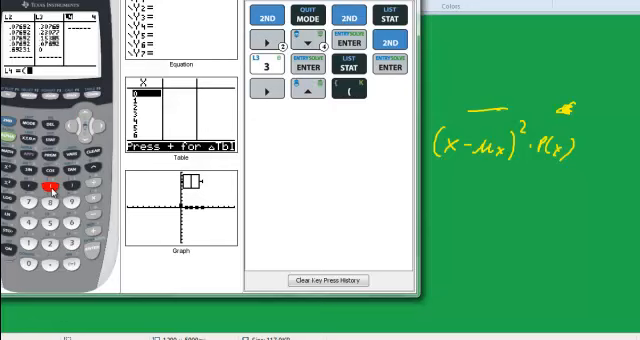
click(374, 92)
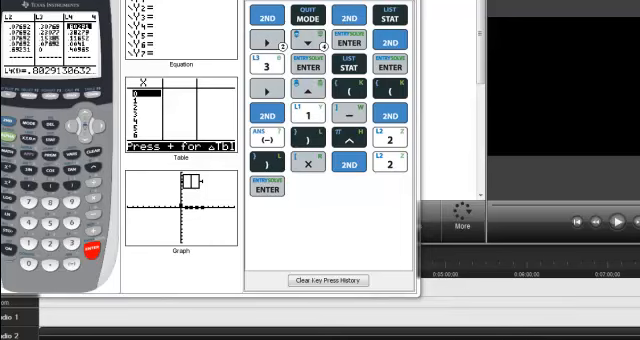
mouse_move(164, 180)
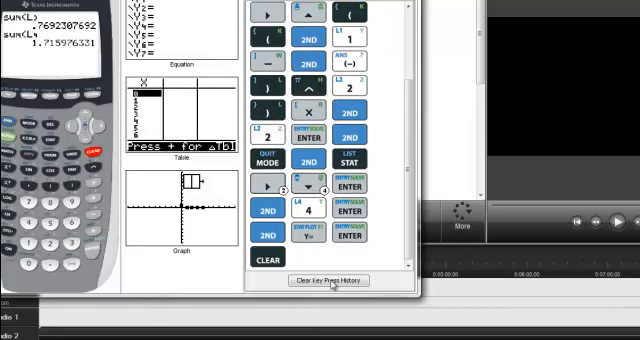
- Wipe the emulator's key press history after the sum(L4) variance result
click(326, 280)
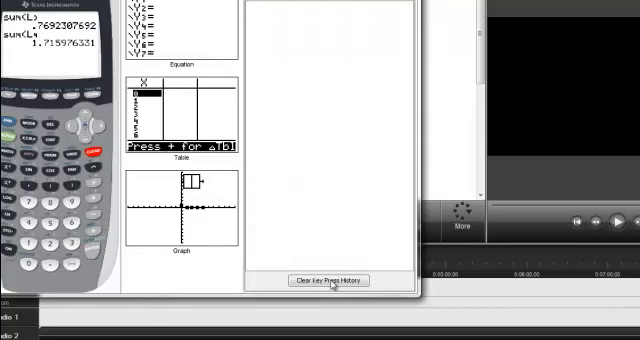